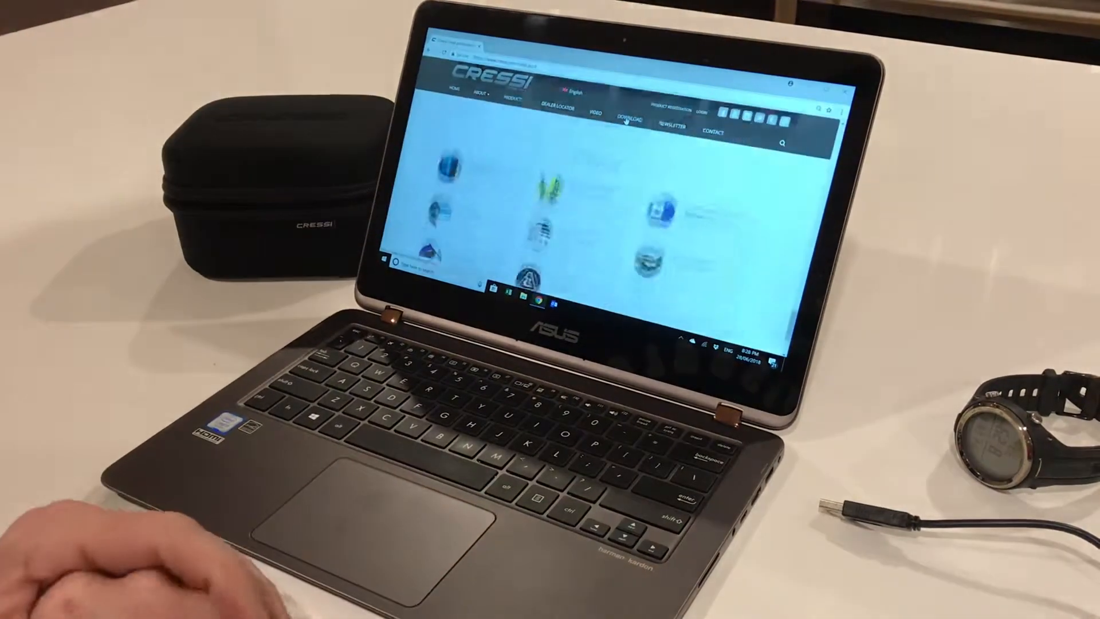
Step: Open the Cressi site's 'Software interfaces & Manuals' downloads page from the DOWNLOAD menu
left_click(626, 114)
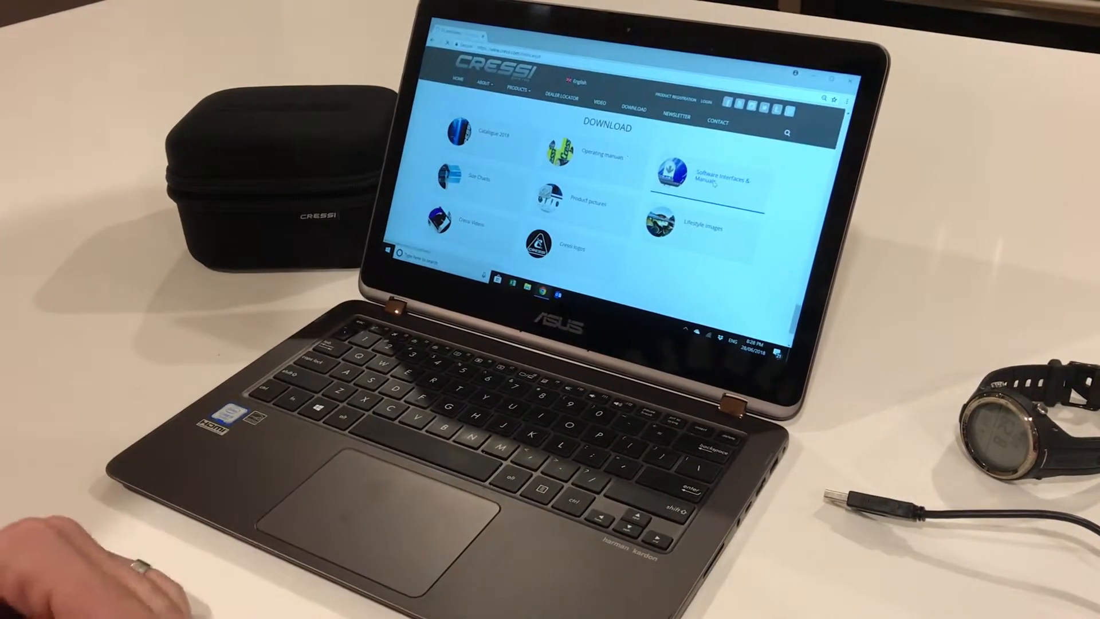
left_click(722, 179)
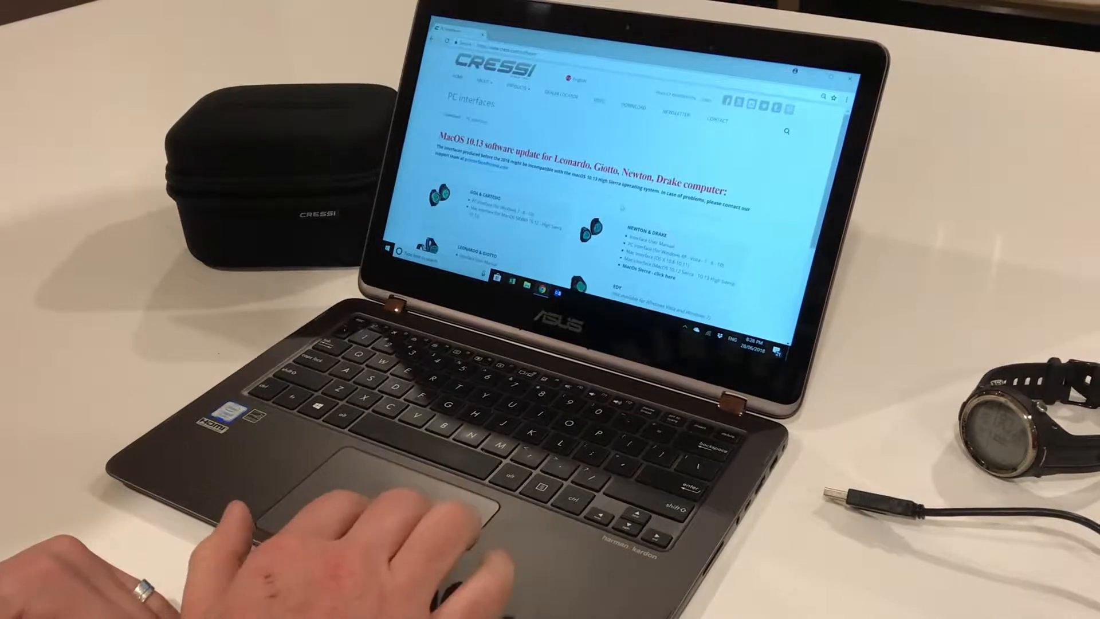
scroll("down", 3)
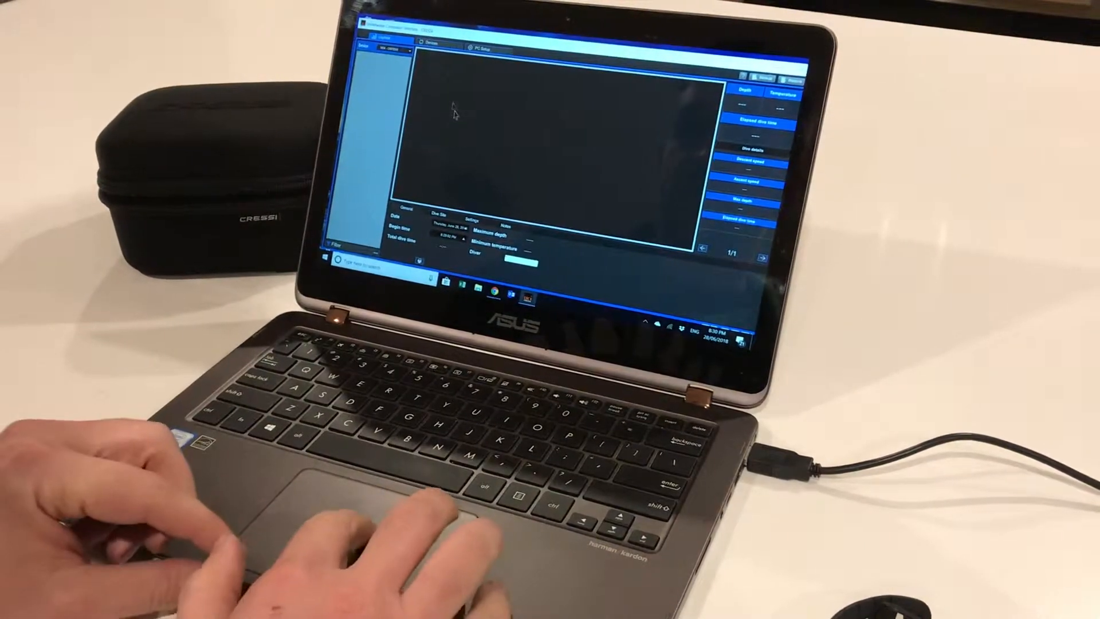
Step: Run Logbook synchro from the Device tab to import the computer's 33 dives
left_click(425, 46)
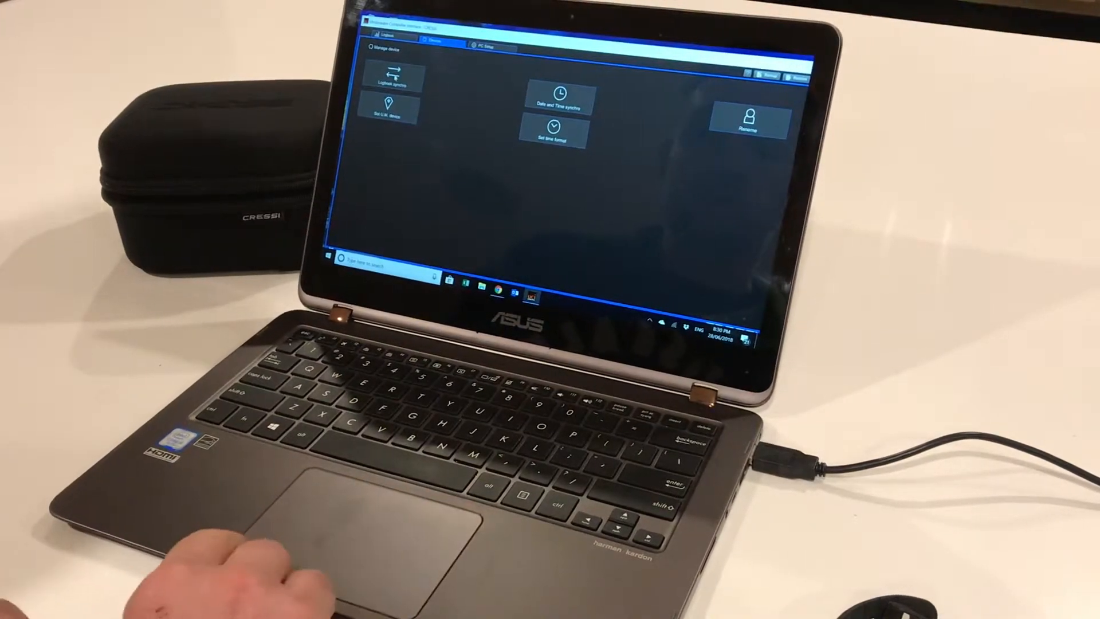
left_click(393, 79)
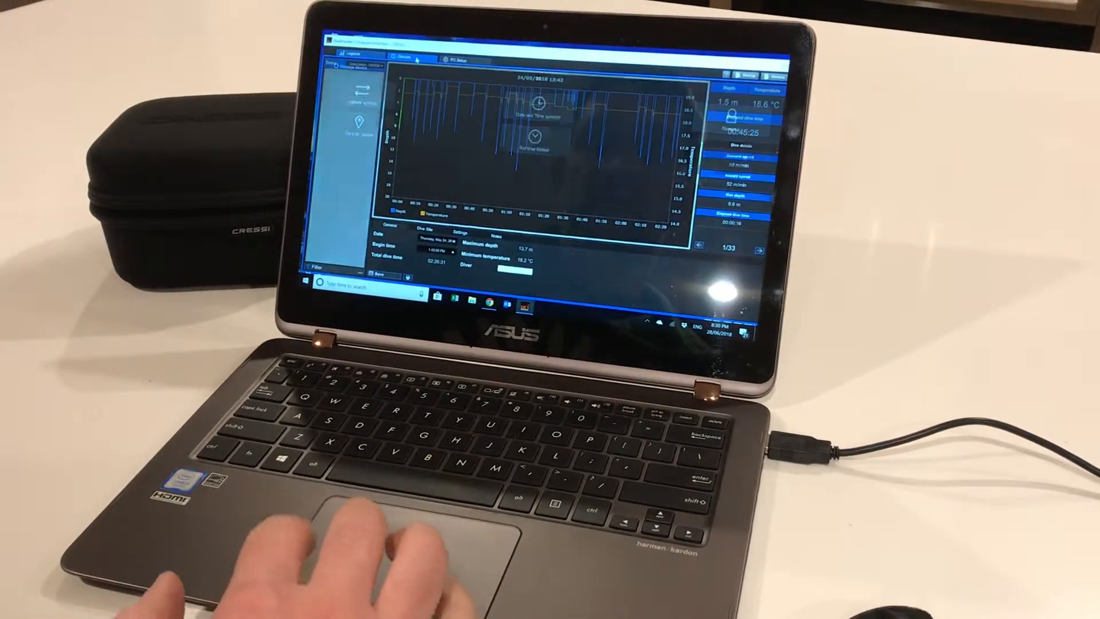
Step: Switch to the Device tab, then to PC Setup showing language, units and dive sites
left_click(399, 45)
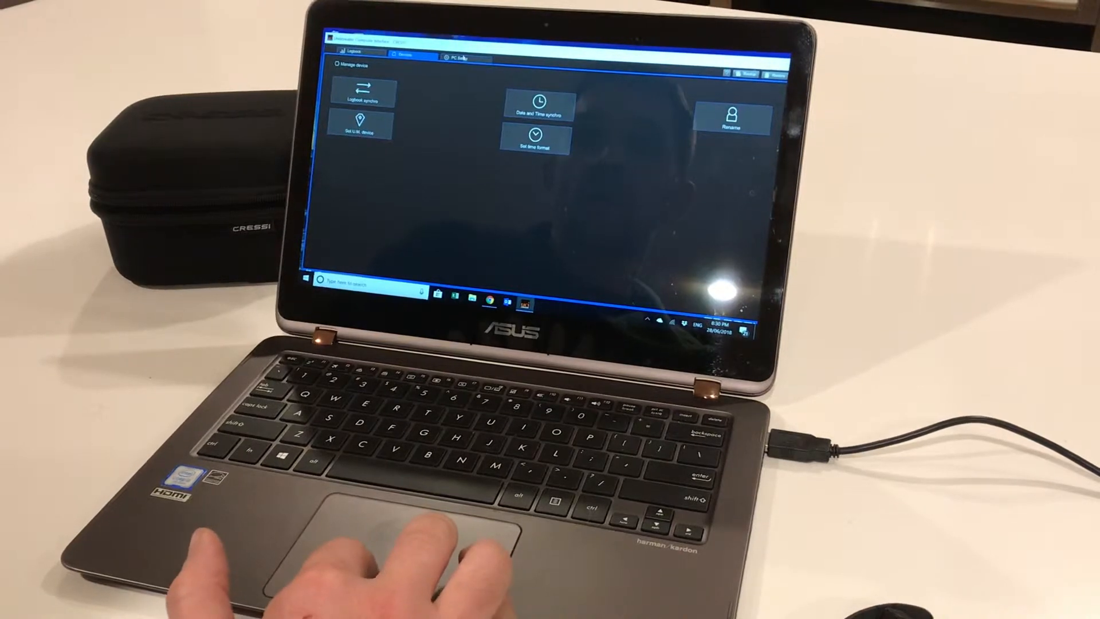
left_click(456, 58)
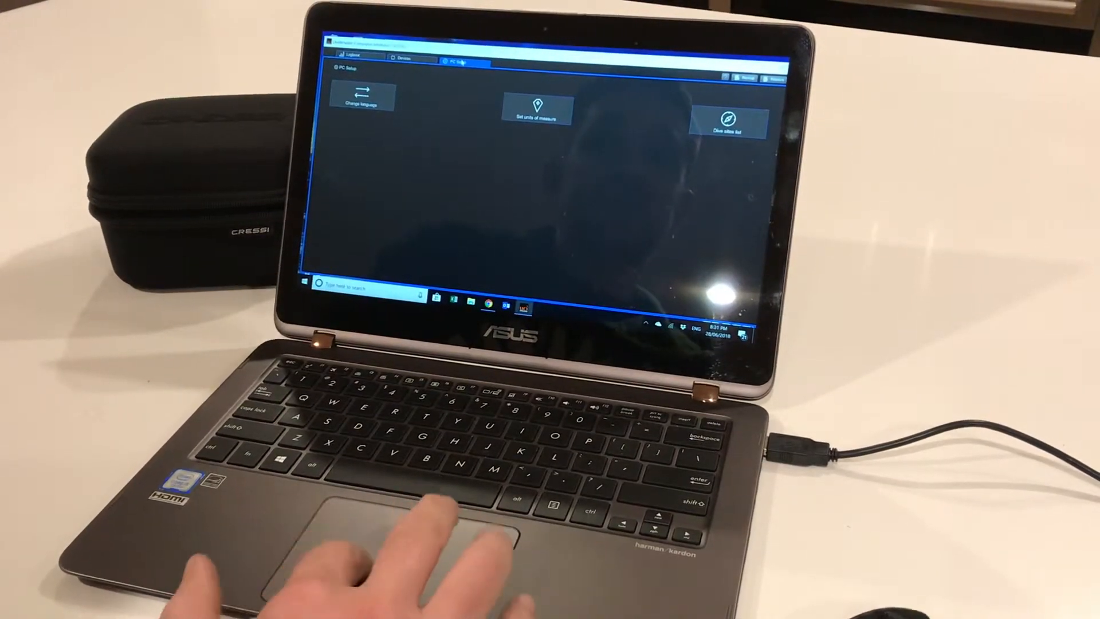